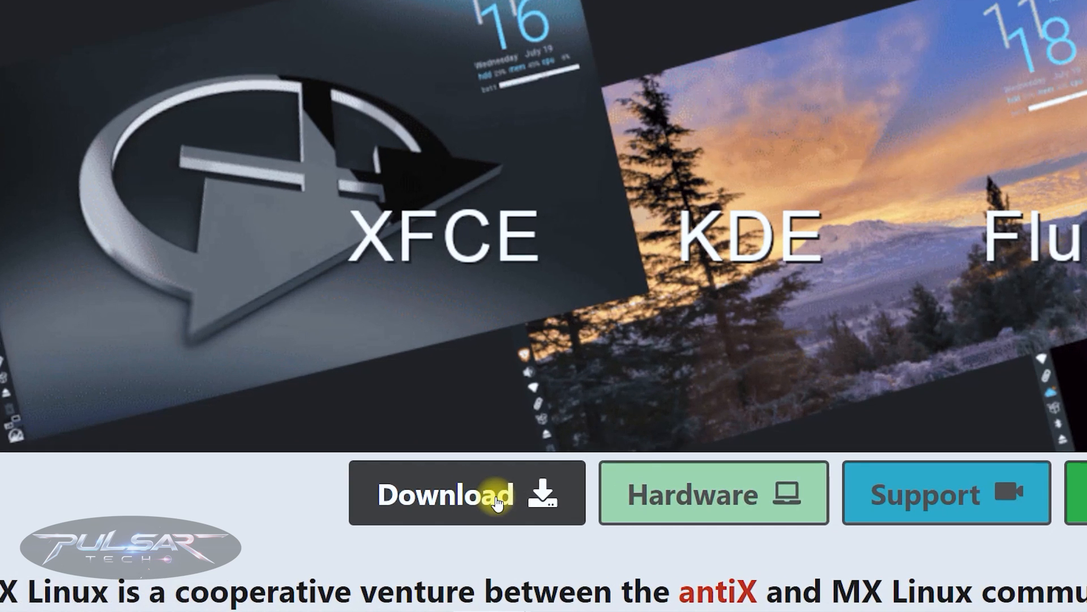
# Download the MX-23.4_ahs_x64 Xfce ISO from mxlinux.org into Downloads.
pyautogui.click(466, 494)
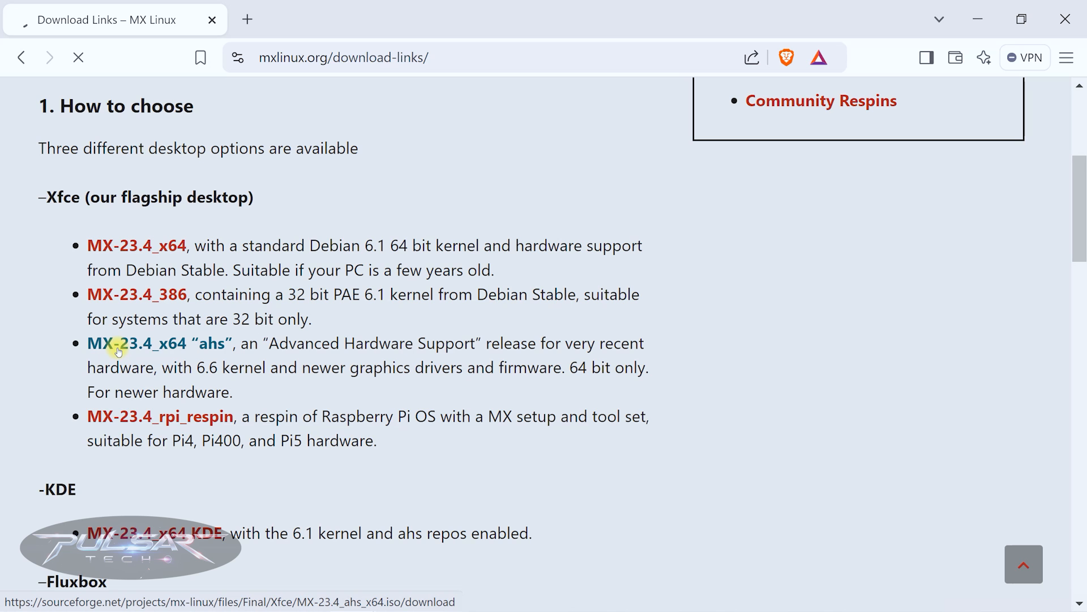
pyautogui.click(117, 342)
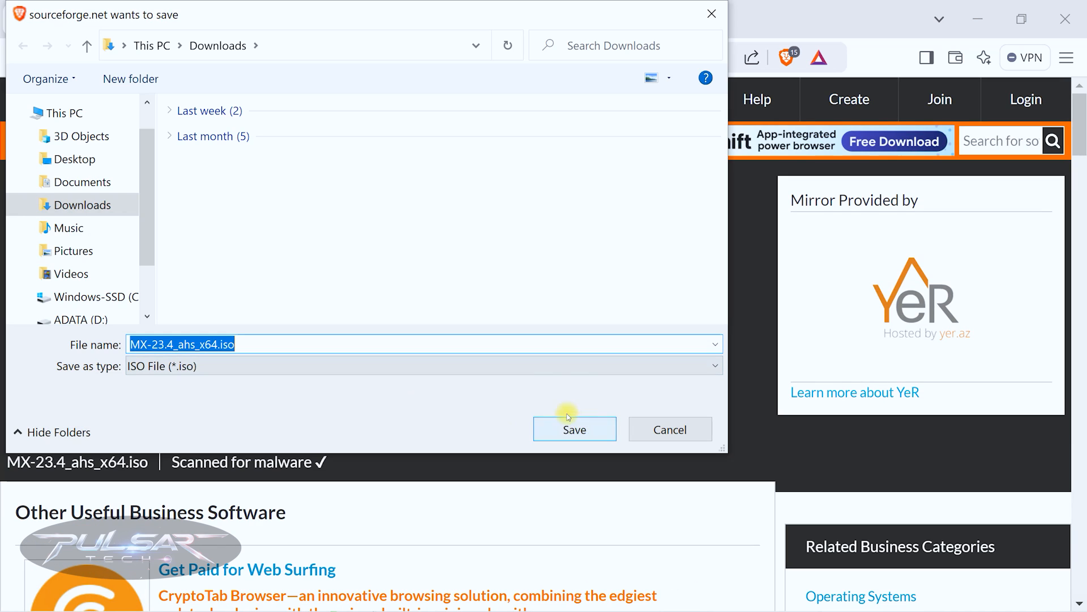
pyautogui.click(575, 428)
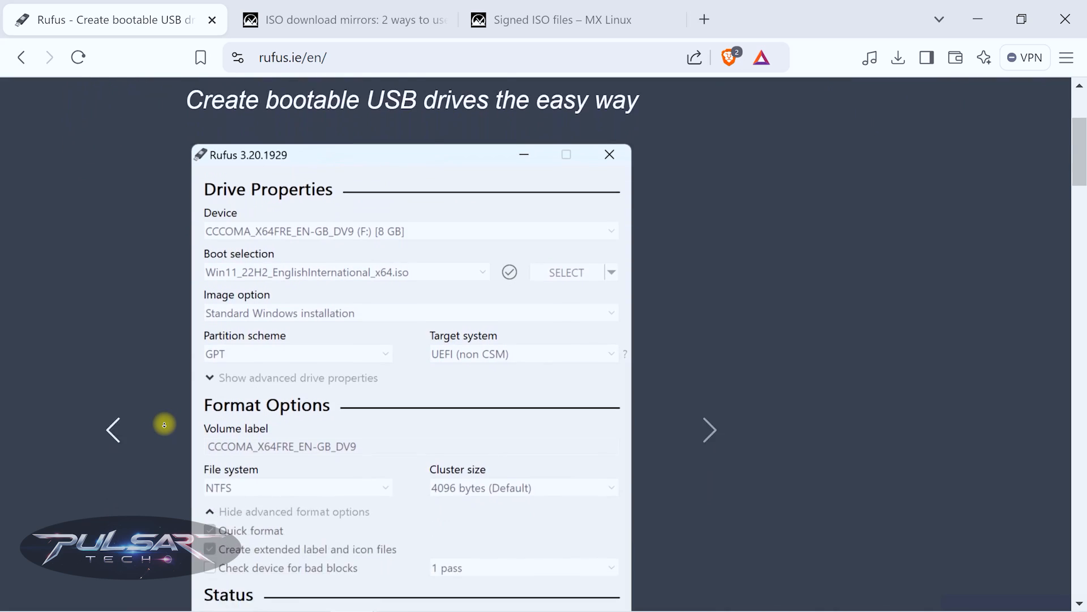
# Download the portable Rufus 4.6 program (rufus-4.6p.exe) from rufus.ie.
pyautogui.scroll(-3)
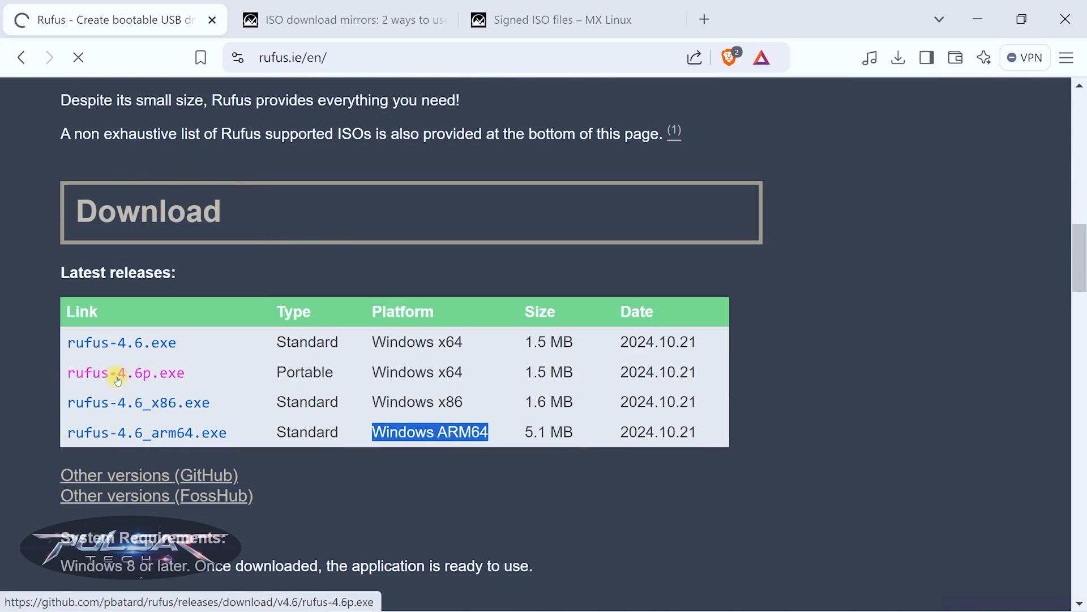
pyautogui.click(126, 372)
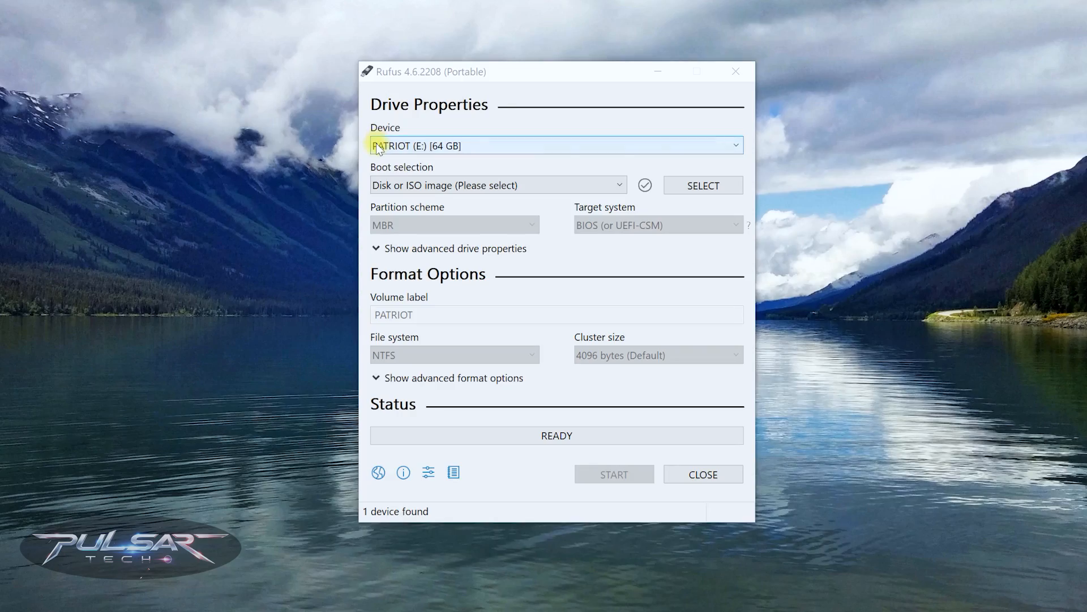
pyautogui.moveTo(682, 164)
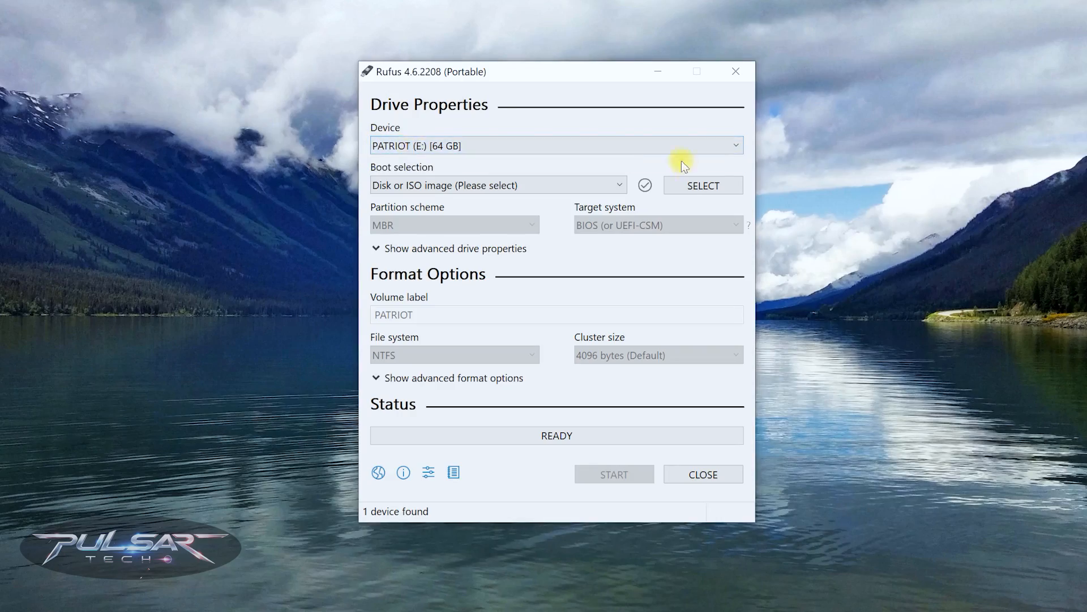
# Load MX-23.4_ahs_x64.iso, show advanced drive properties and start writing to the PATRIOT drive.
pyautogui.click(702, 185)
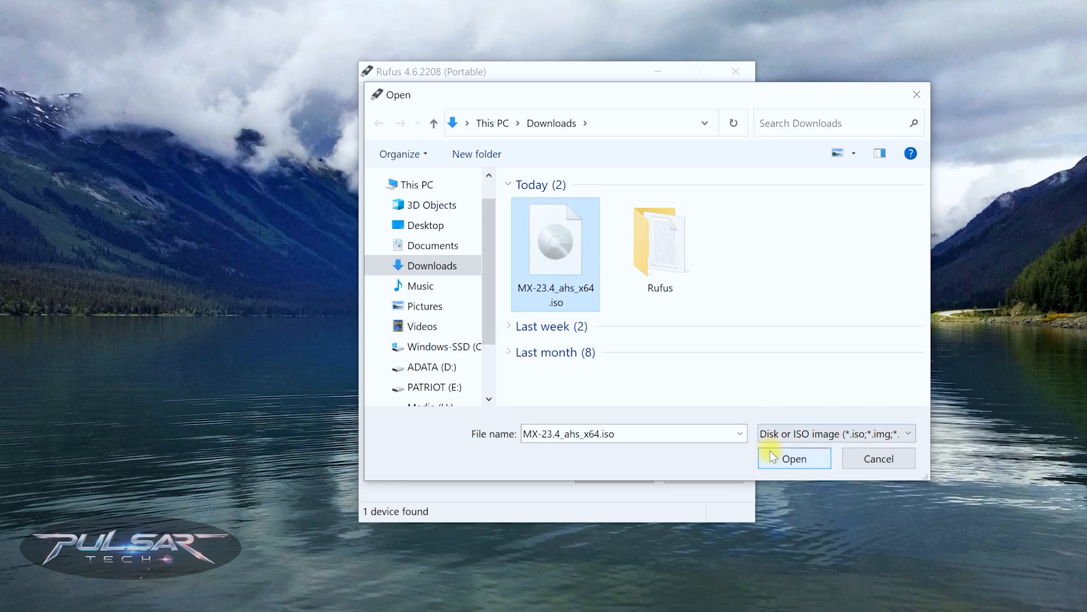
pyautogui.click(793, 459)
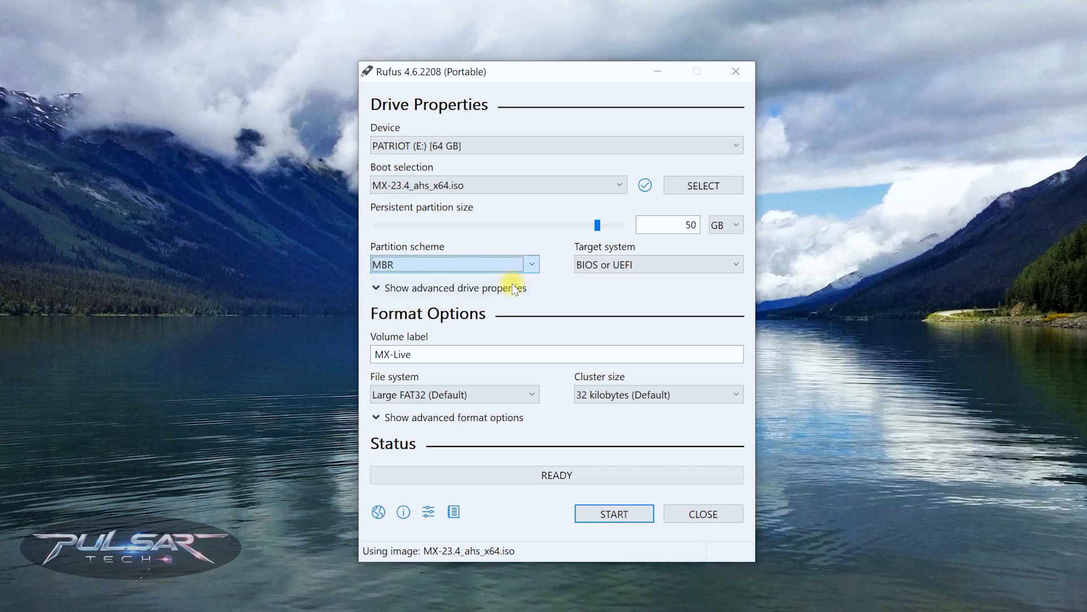
pyautogui.click(450, 286)
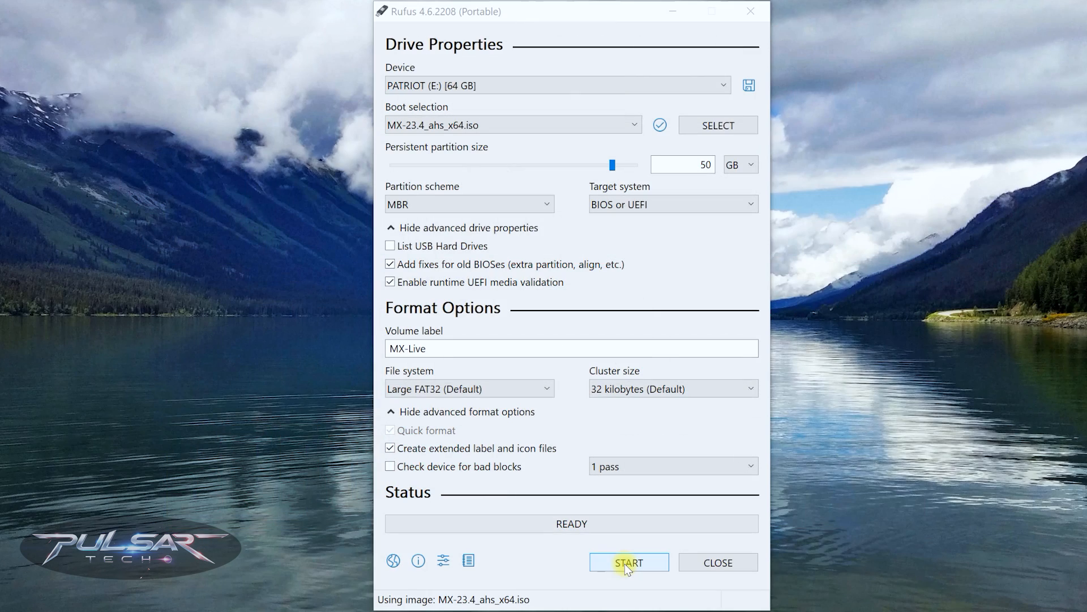
pyautogui.click(629, 561)
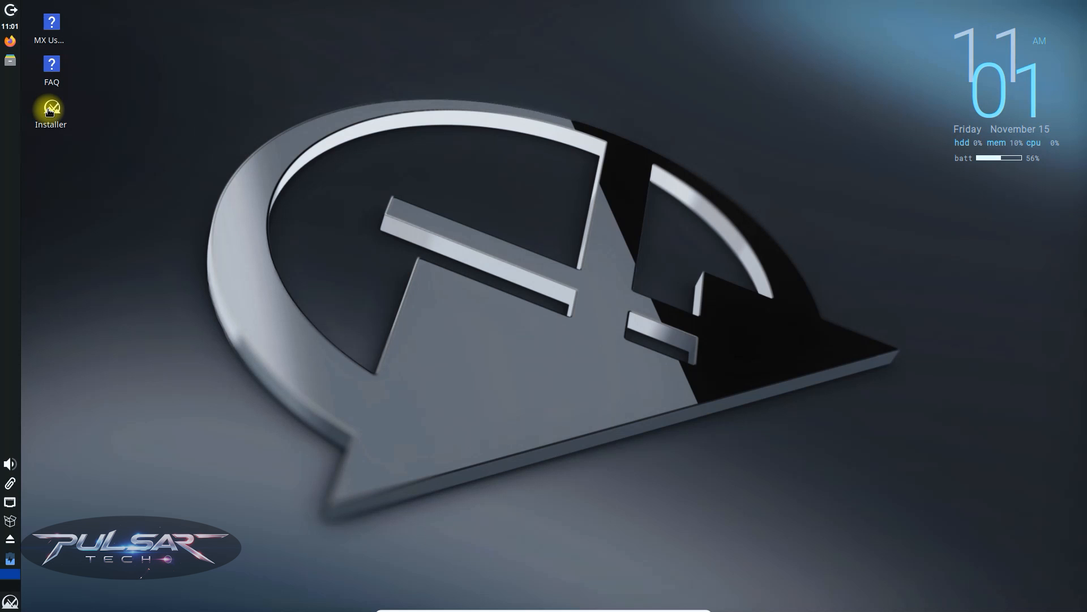
# Launch the installer, accept the terms and keep a regular install on the entire sda disk.
pyautogui.doubleClick(51, 107)
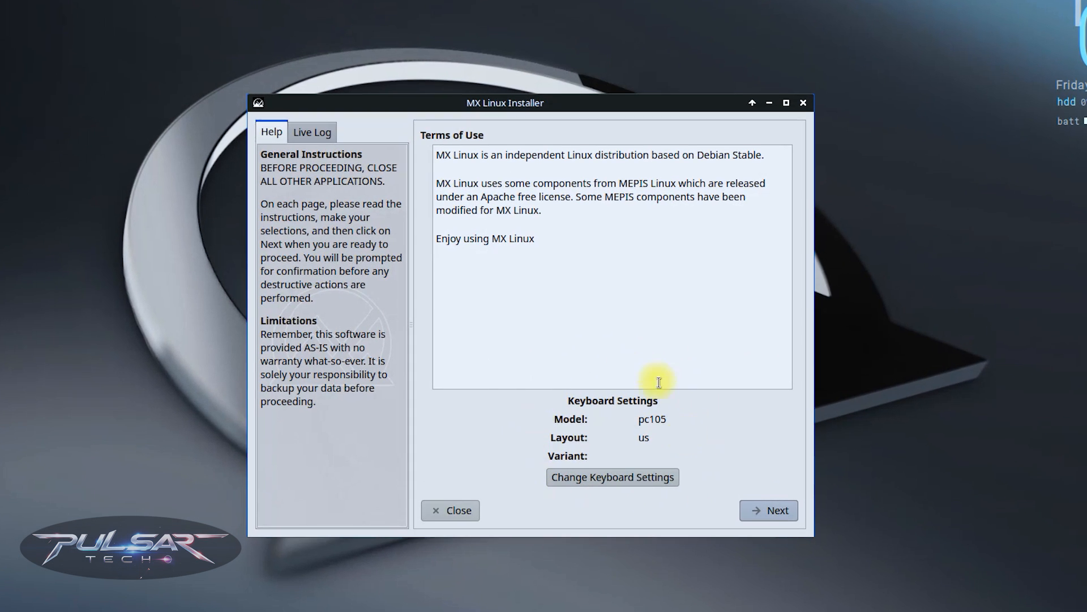
pyautogui.click(775, 511)
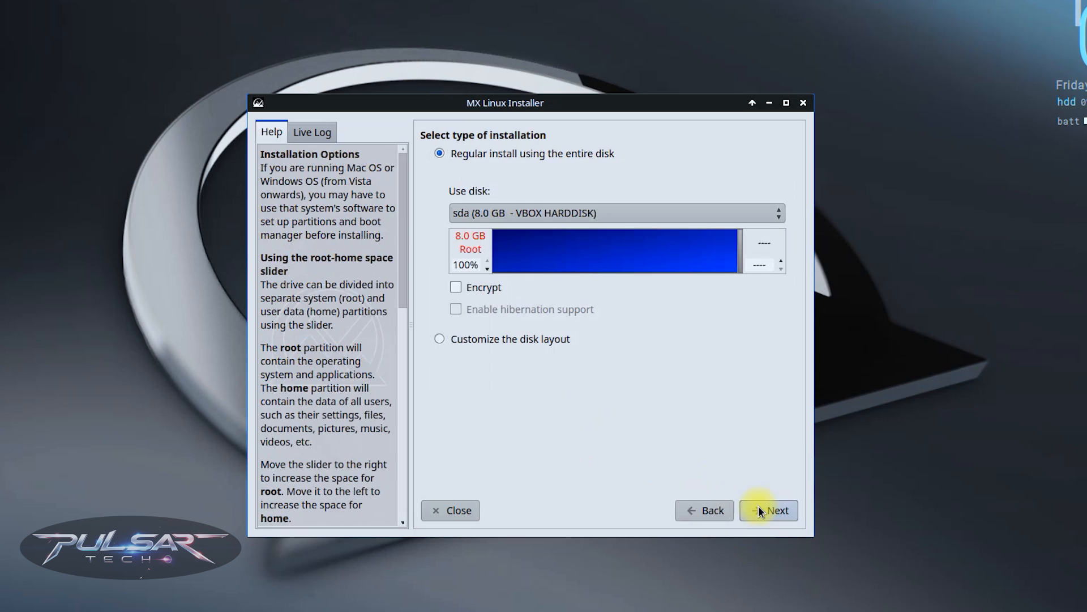
pyautogui.moveTo(541, 159)
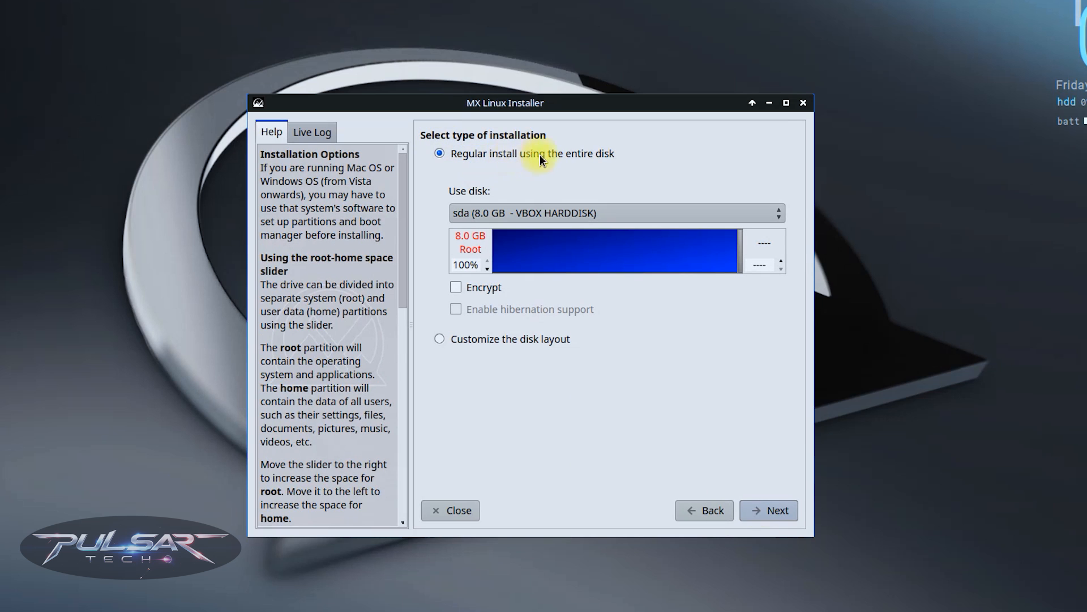
pyautogui.moveTo(568, 168)
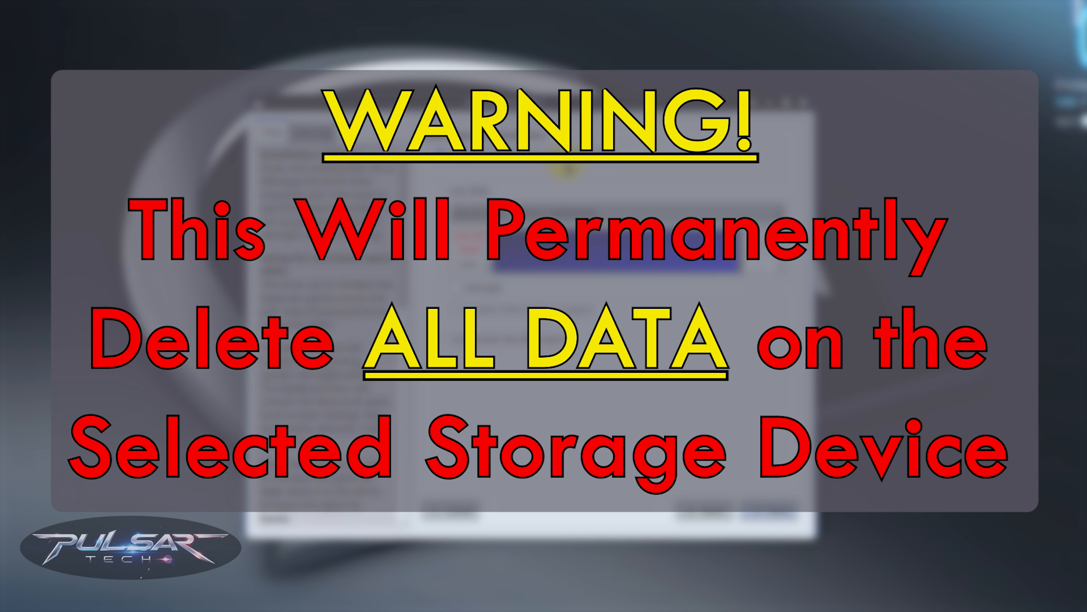
pyautogui.click(768, 511)
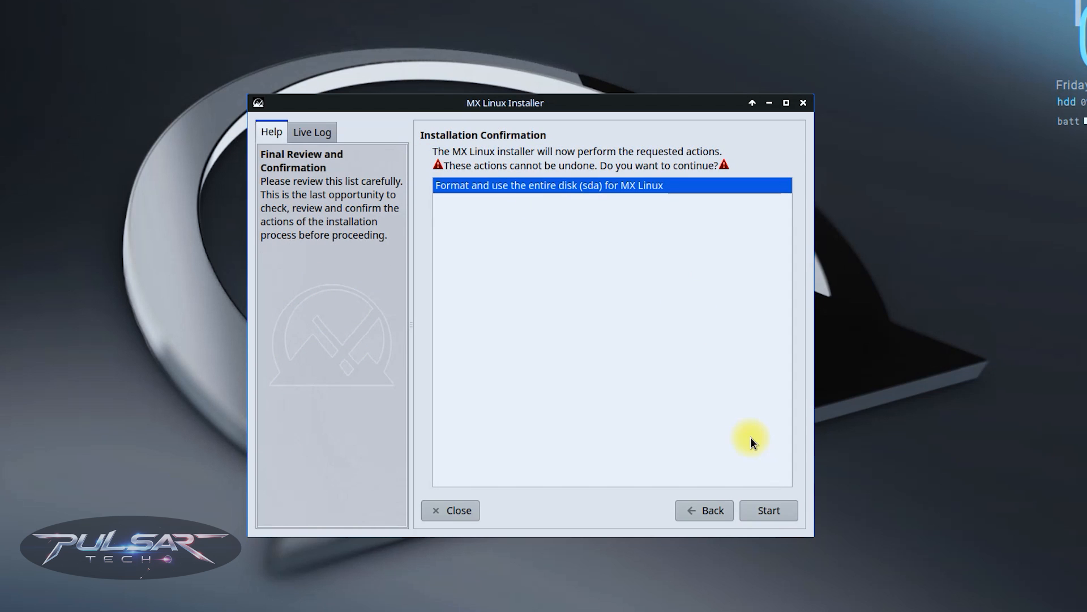
# Start installing with default computer name, Canada locale, Montreal timezone, 24-hour clock and user account.
pyautogui.click(768, 510)
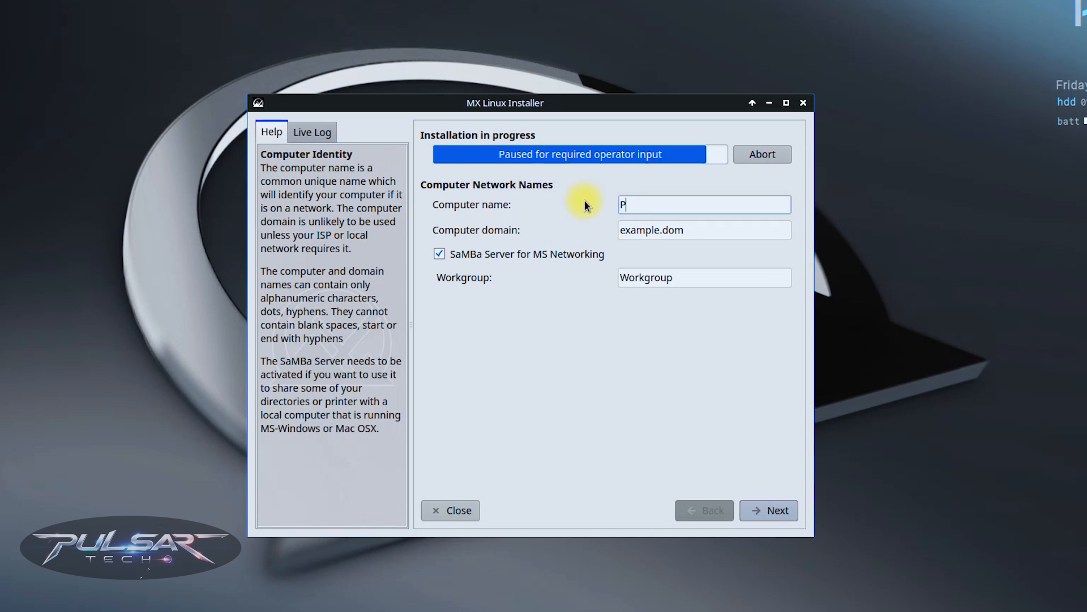
pyautogui.click(768, 511)
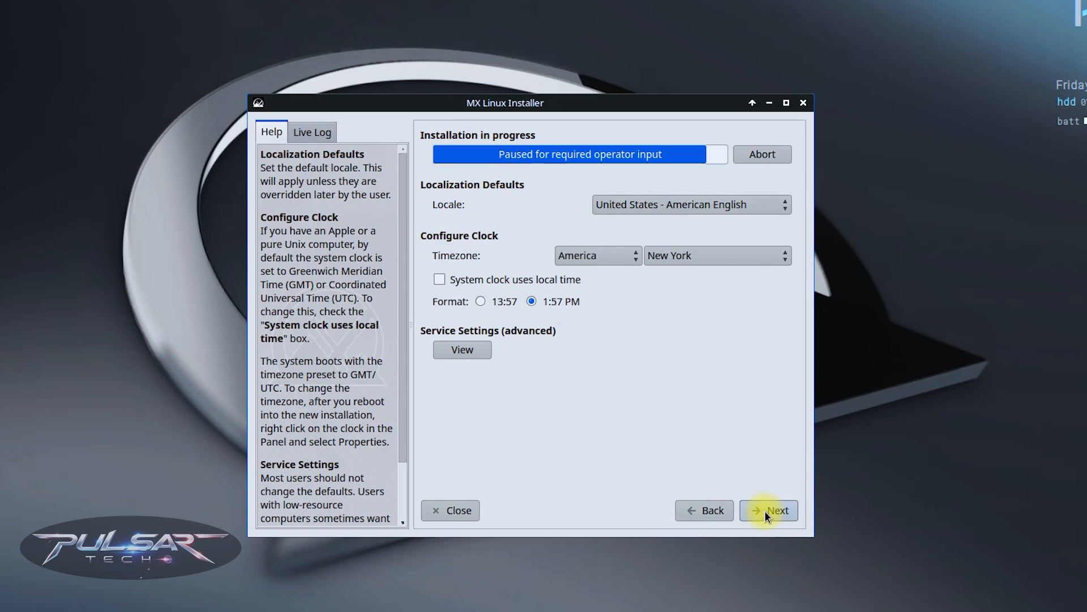
pyautogui.click(690, 204)
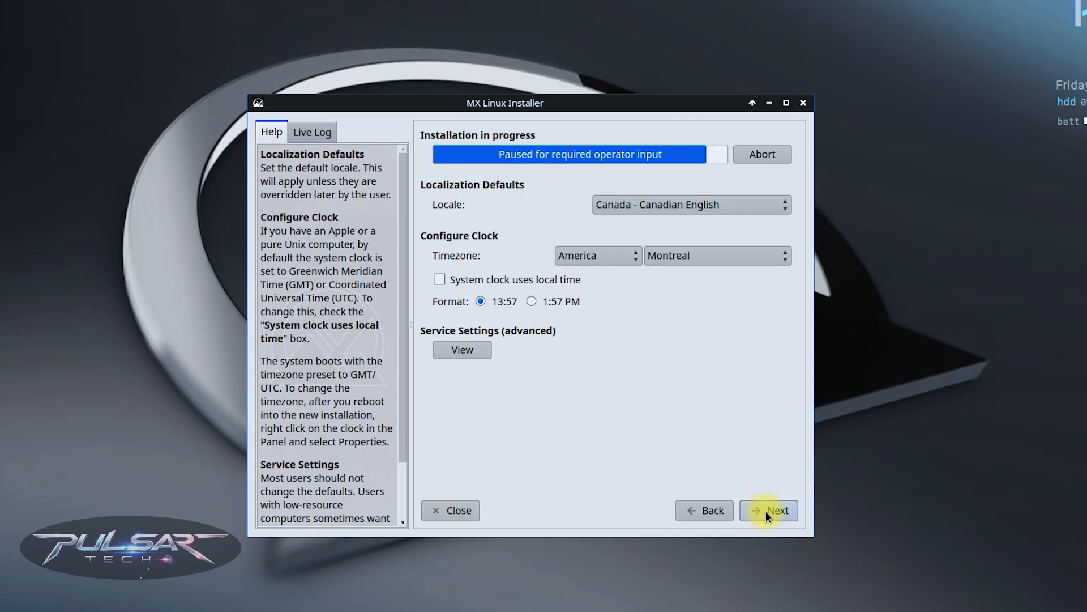
pyautogui.click(768, 509)
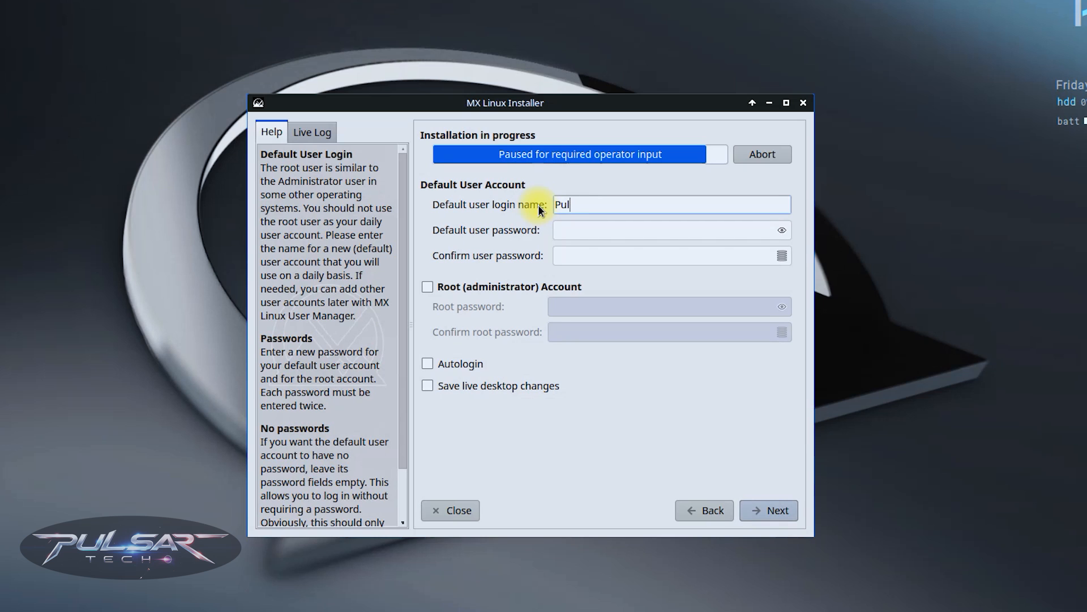
pyautogui.click(768, 509)
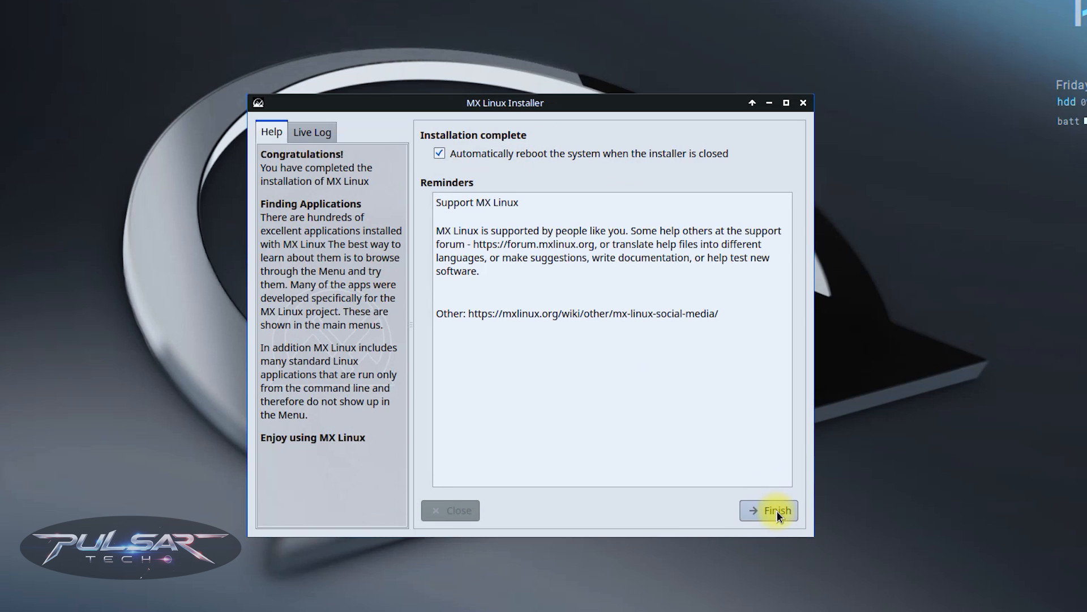
# Finish the installer with automatic reboot into the installed system.
pyautogui.click(777, 511)
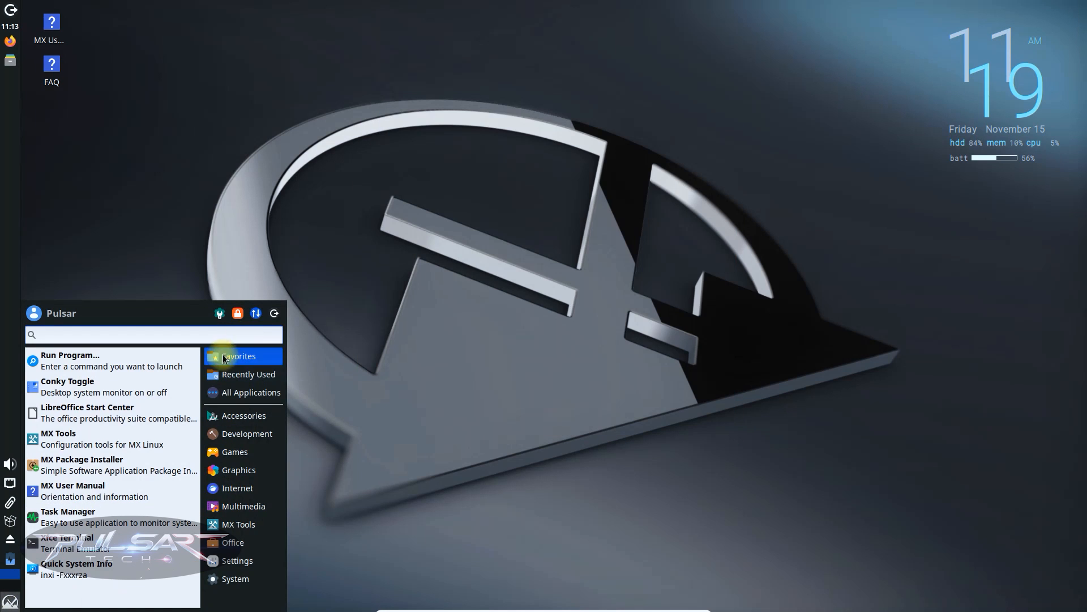
# Browse the MX Tools category in the Whisker menu and the settings applications.
pyautogui.click(238, 523)
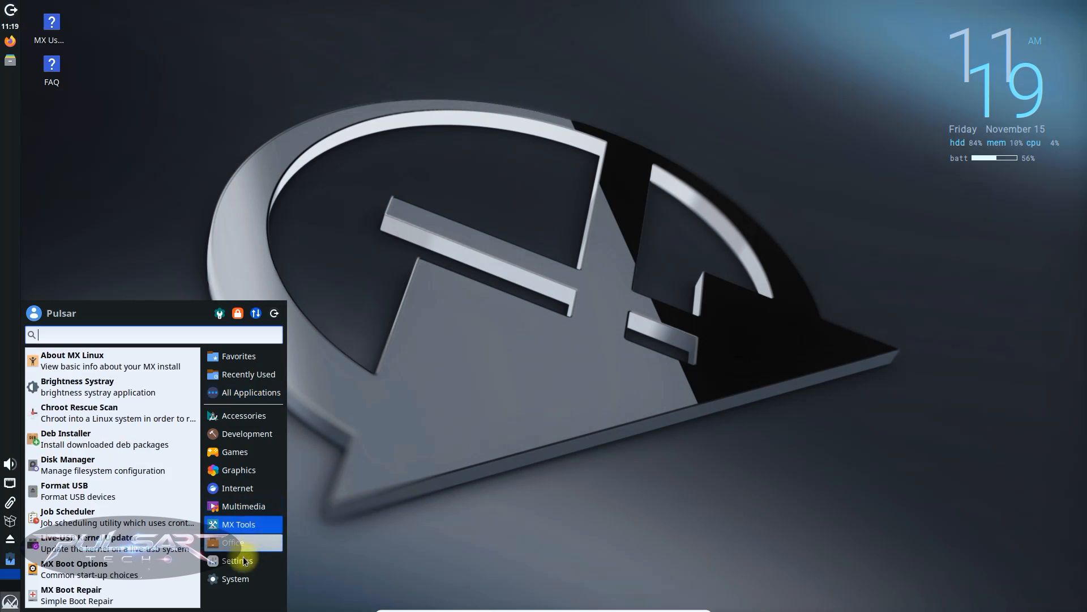
pyautogui.click(237, 561)
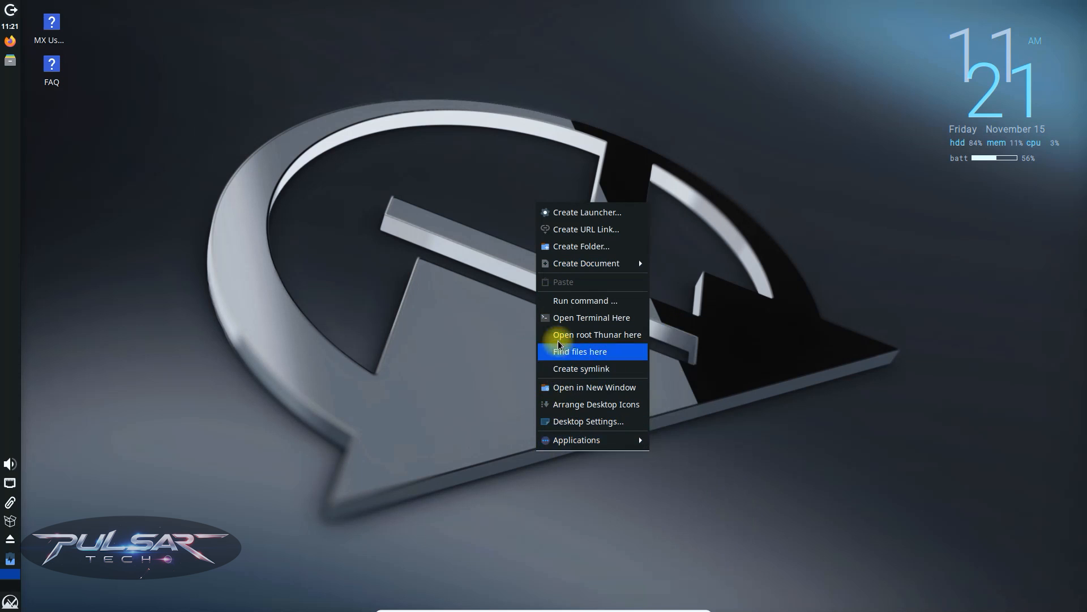
pyautogui.moveTo(575, 440)
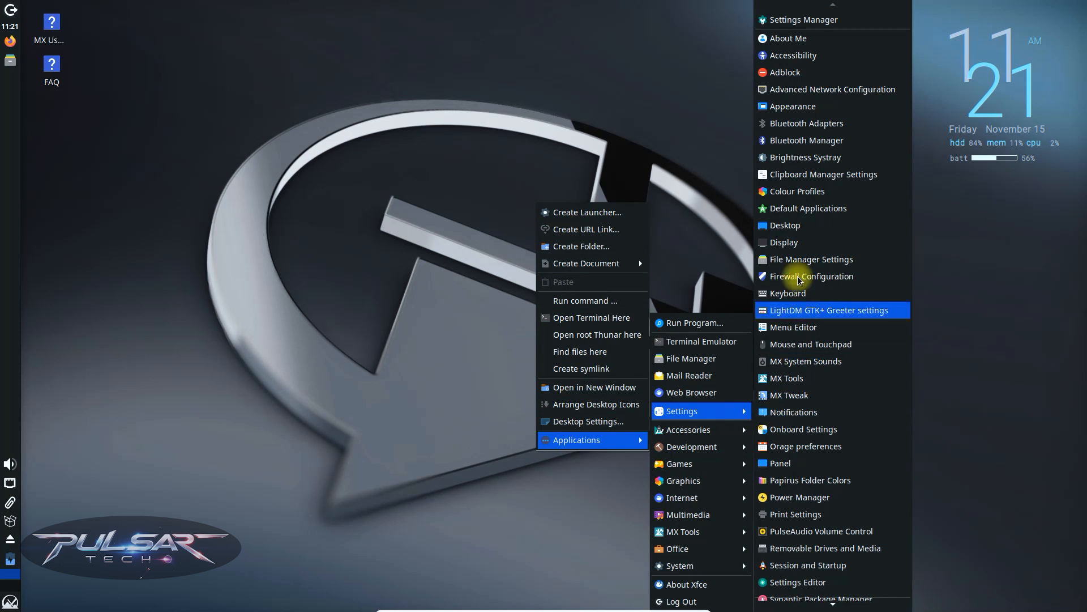
pyautogui.moveTo(801, 331)
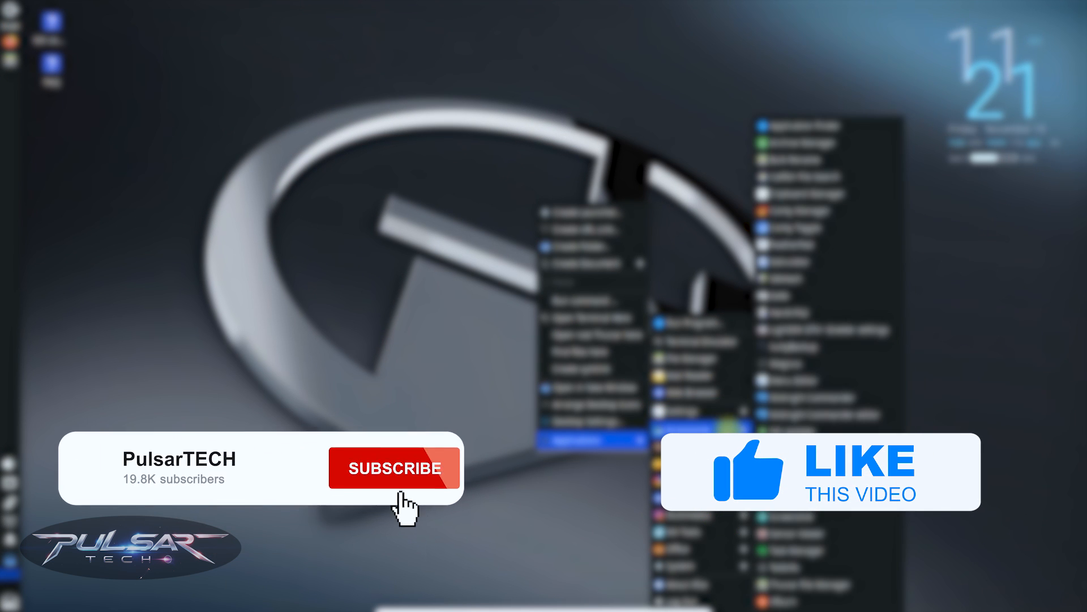
pyautogui.click(393, 468)
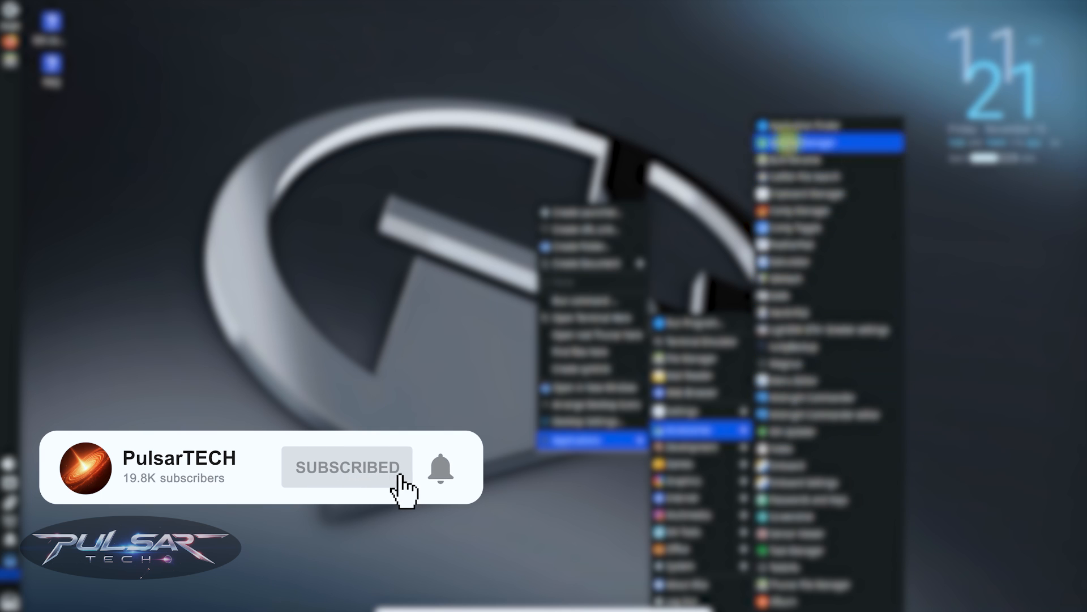
pyautogui.click(440, 467)
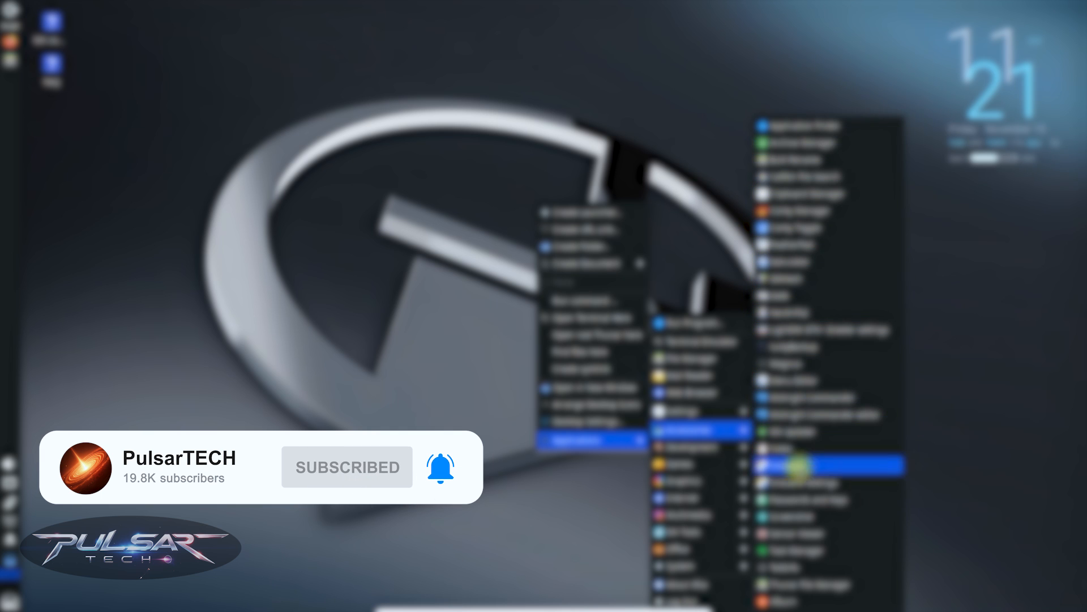